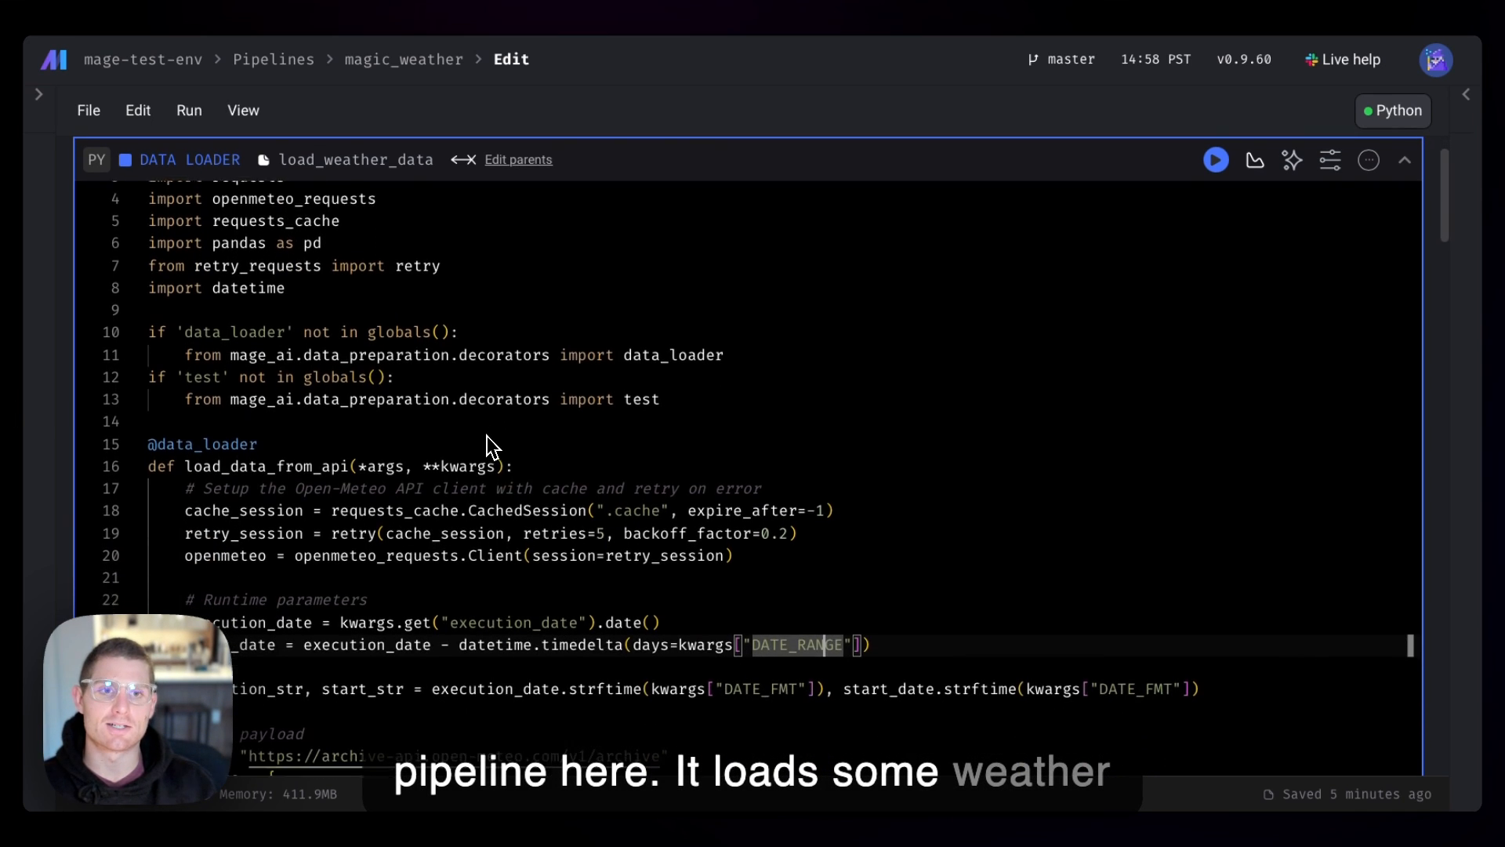
Scroll down through the load_weather_data code
scroll("down", 3)
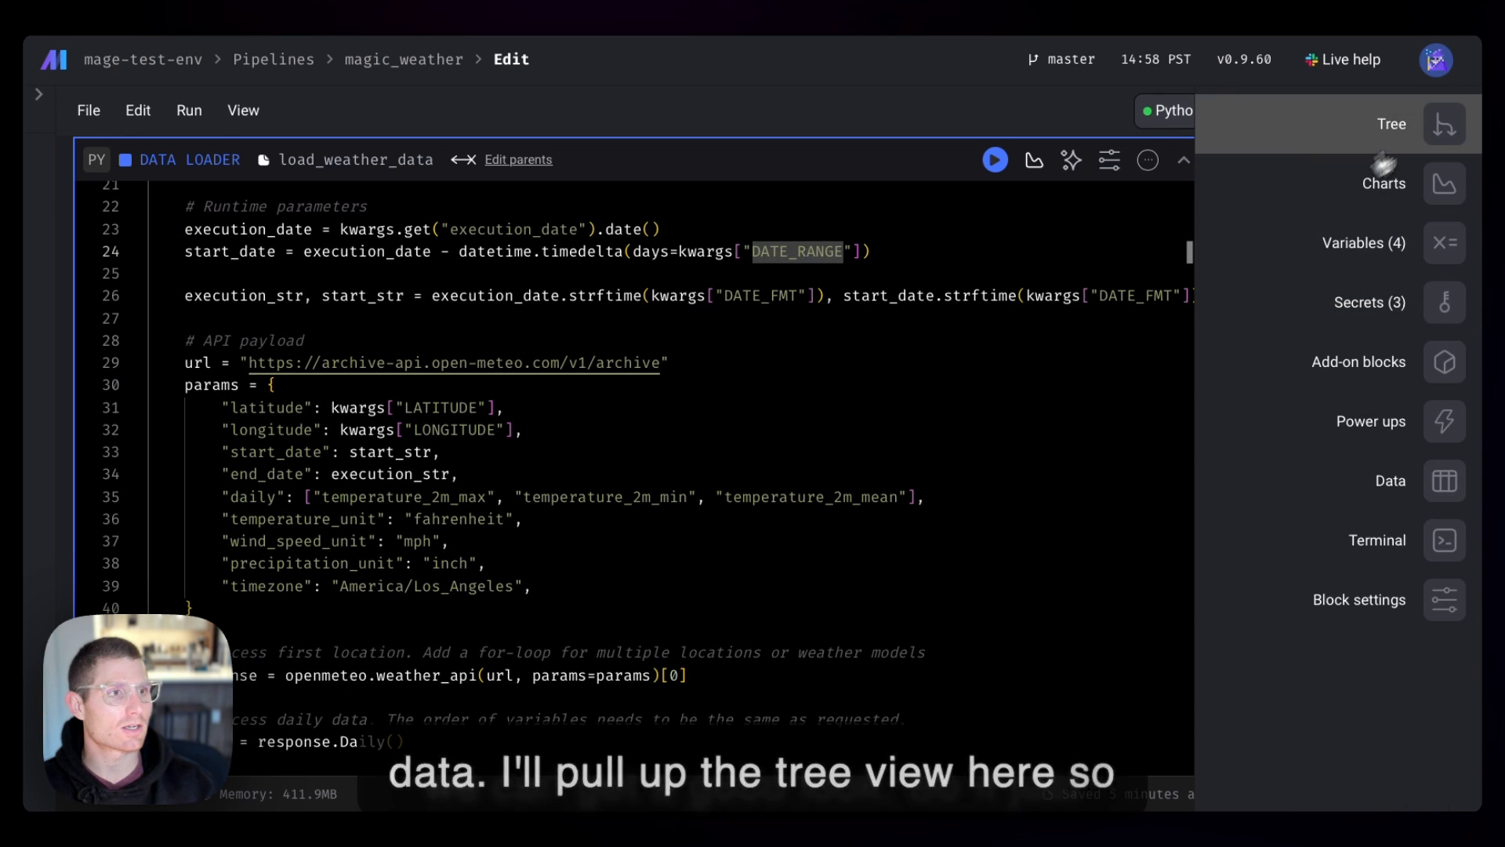
Show the Tree panel with the load, transform and export blocks
left_click(1444, 123)
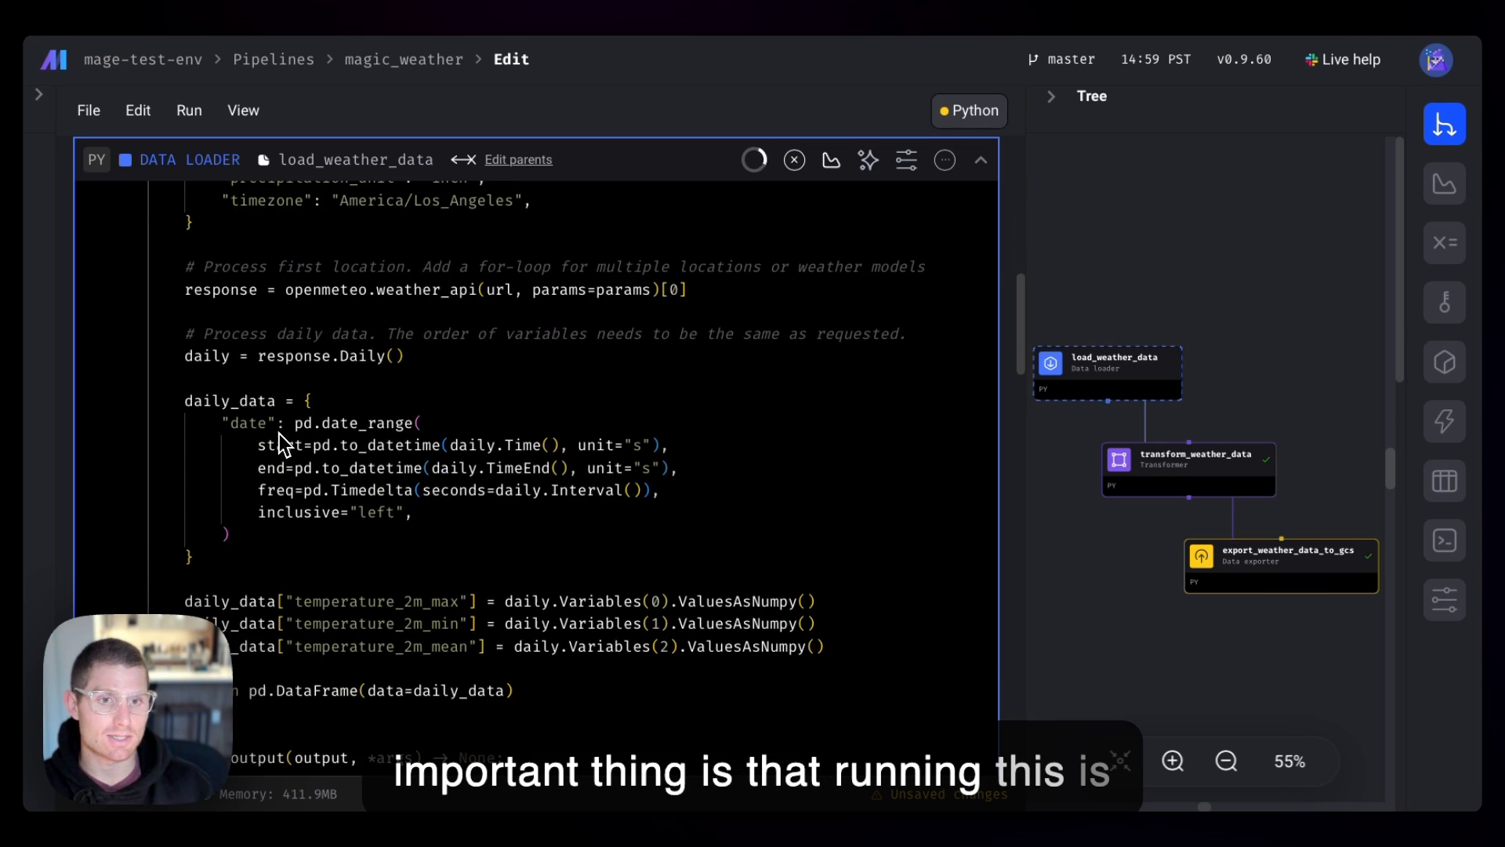
Run load_weather_data and scroll its 9-row, 4-column temperature output
left_click(754, 160)
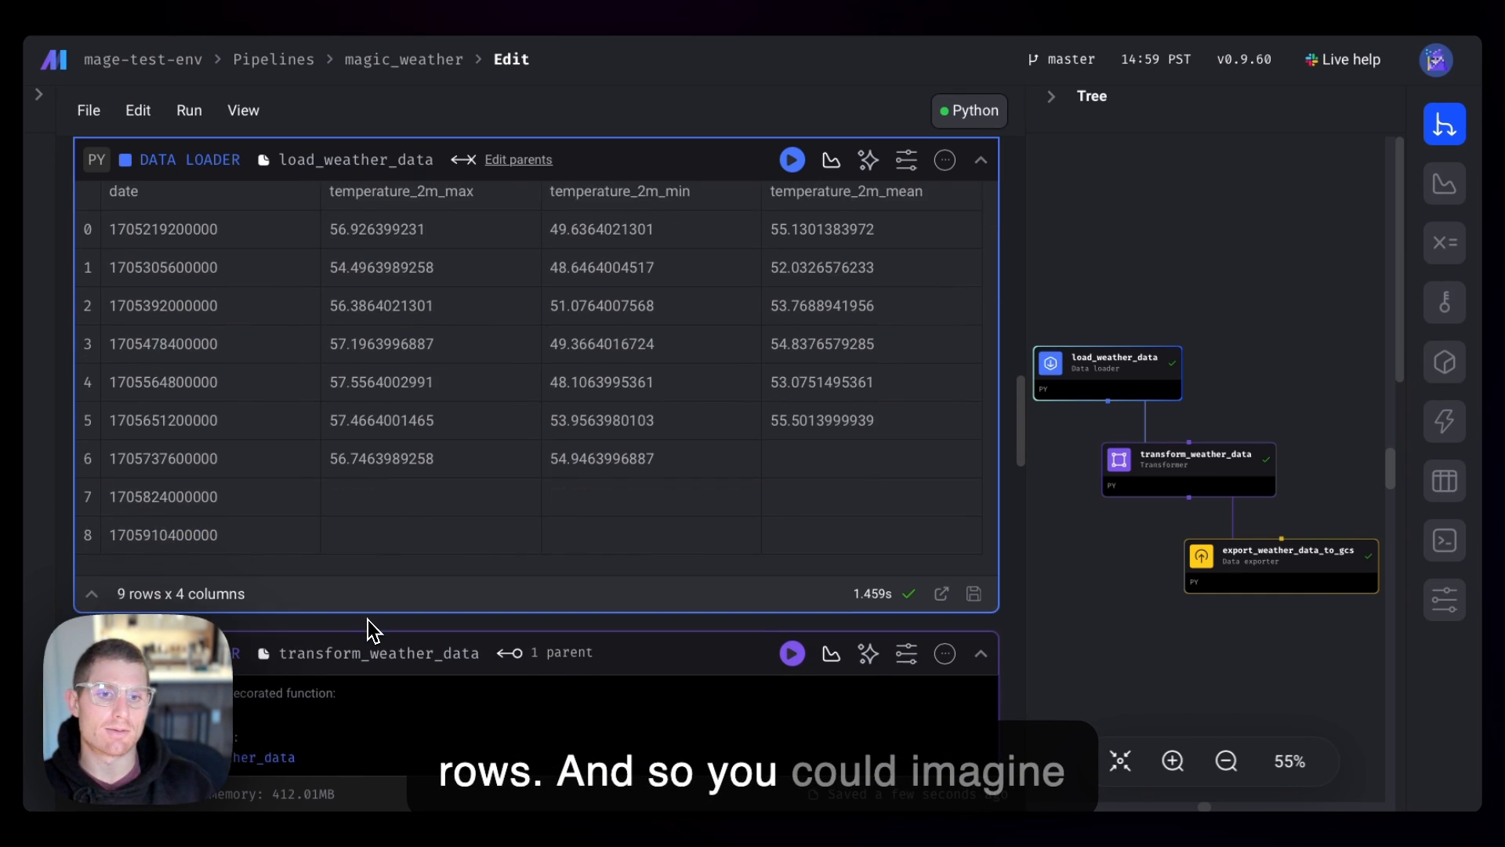
scroll("down", 3)
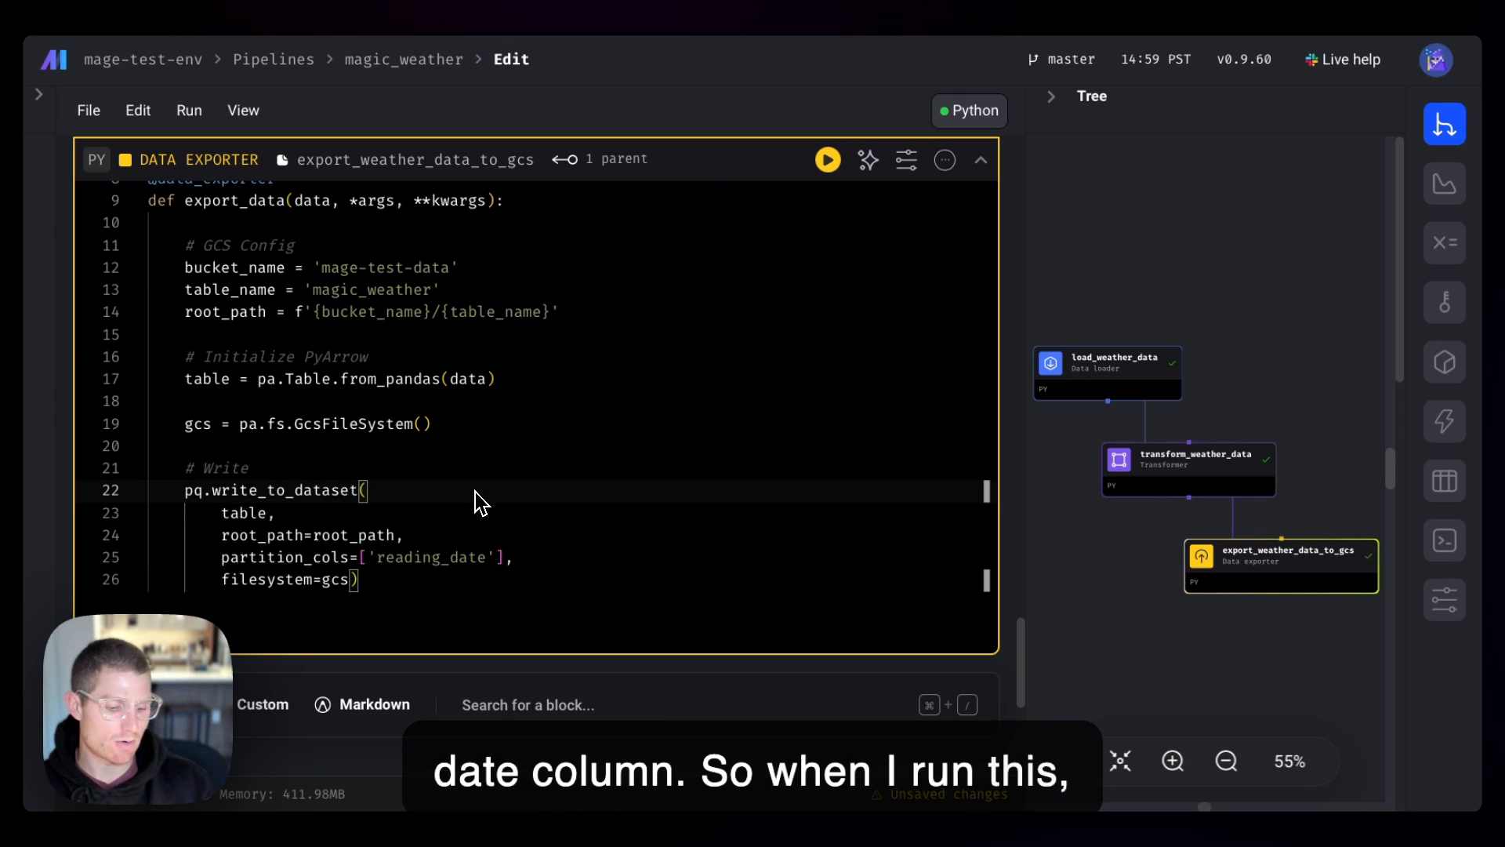
Run export_weather_data_to_gcs to write date-partitioned parquet to Cloud Storage
left_click(825, 159)
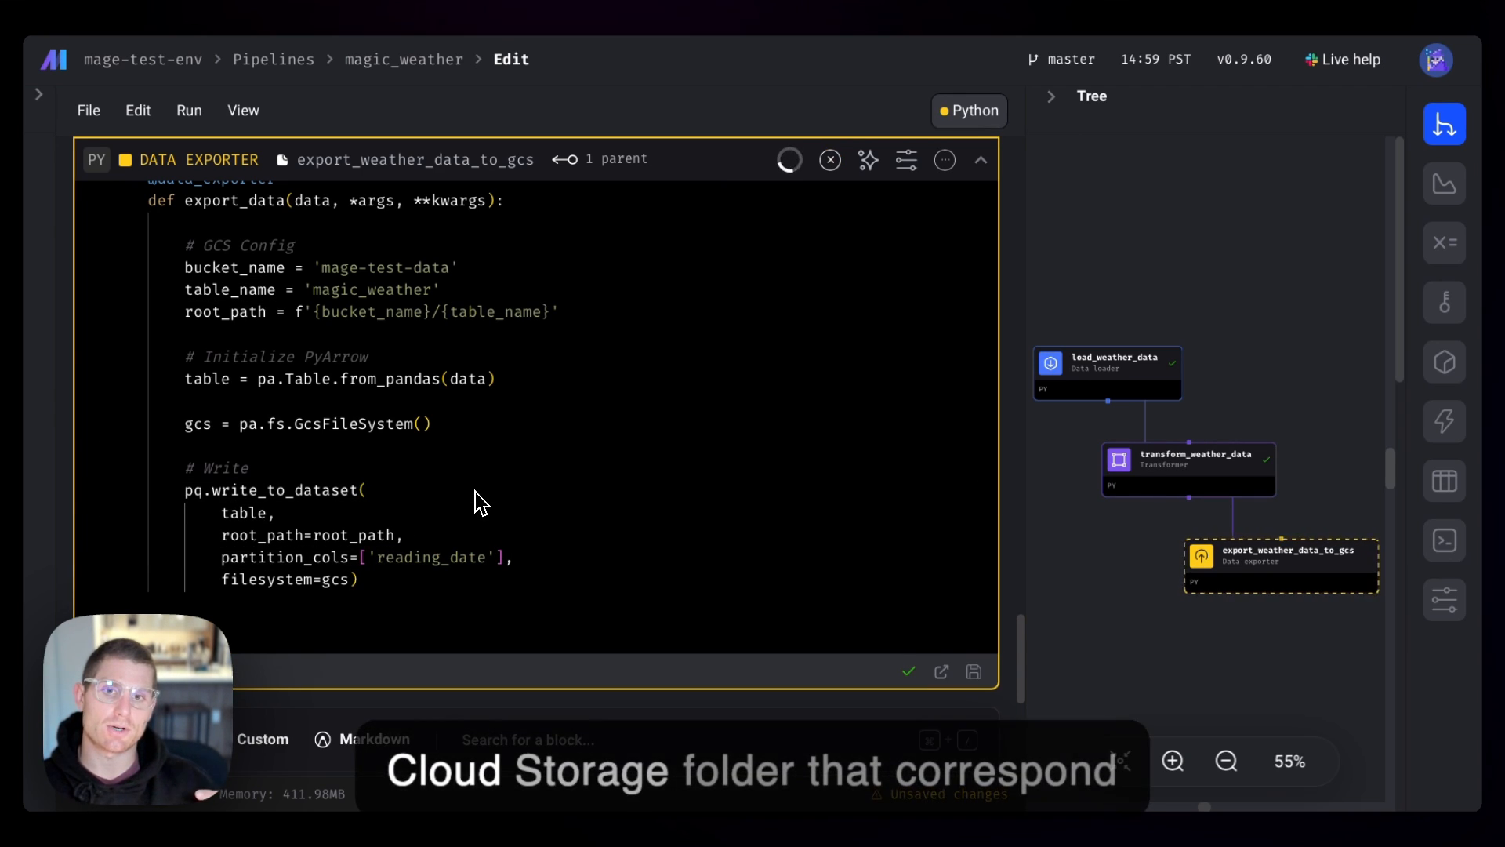
left_click(828, 160)
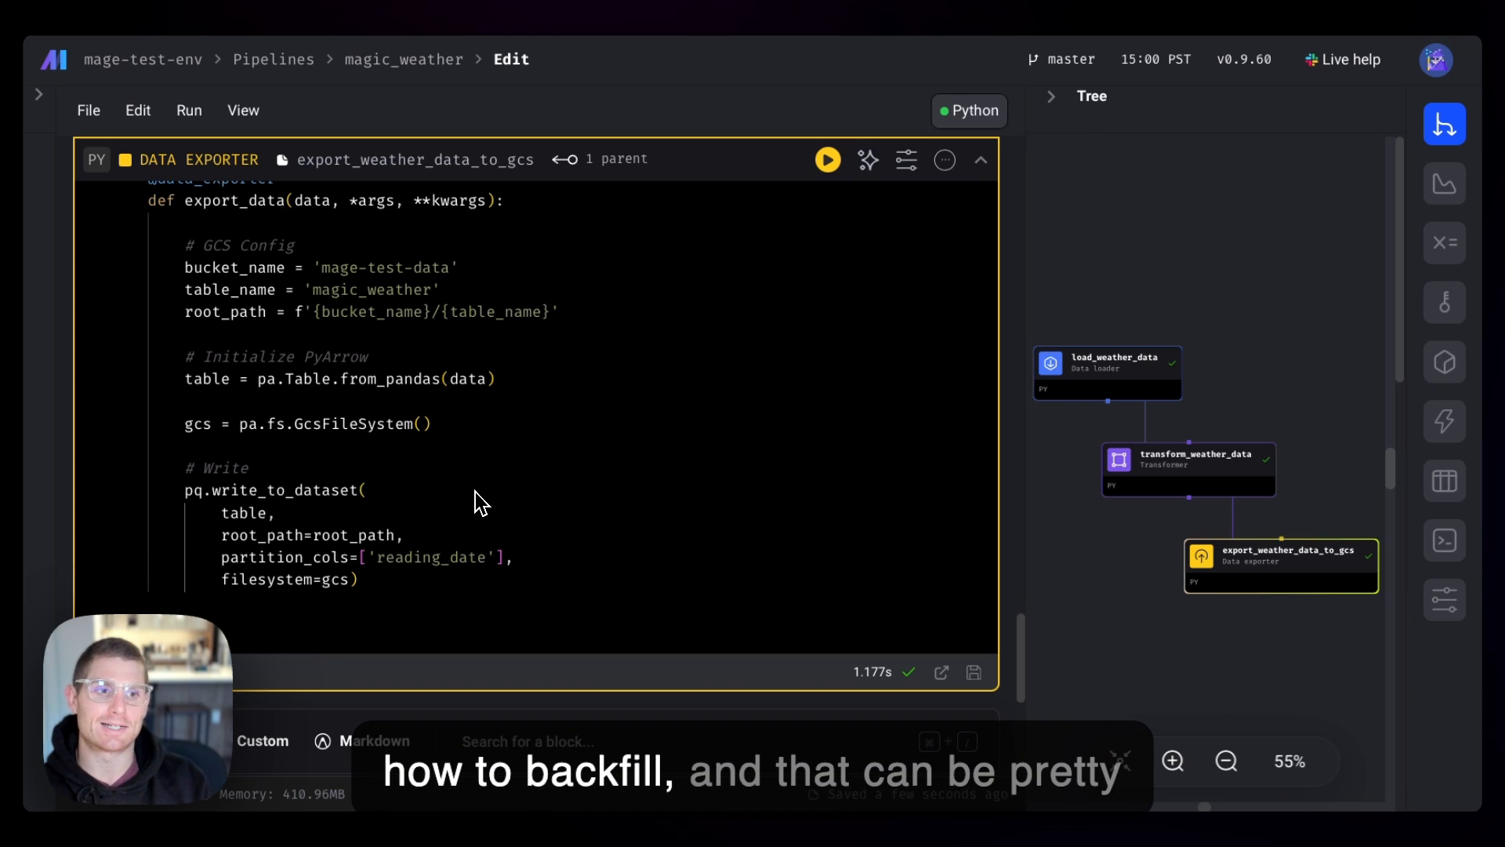
mouse_move(399, 461)
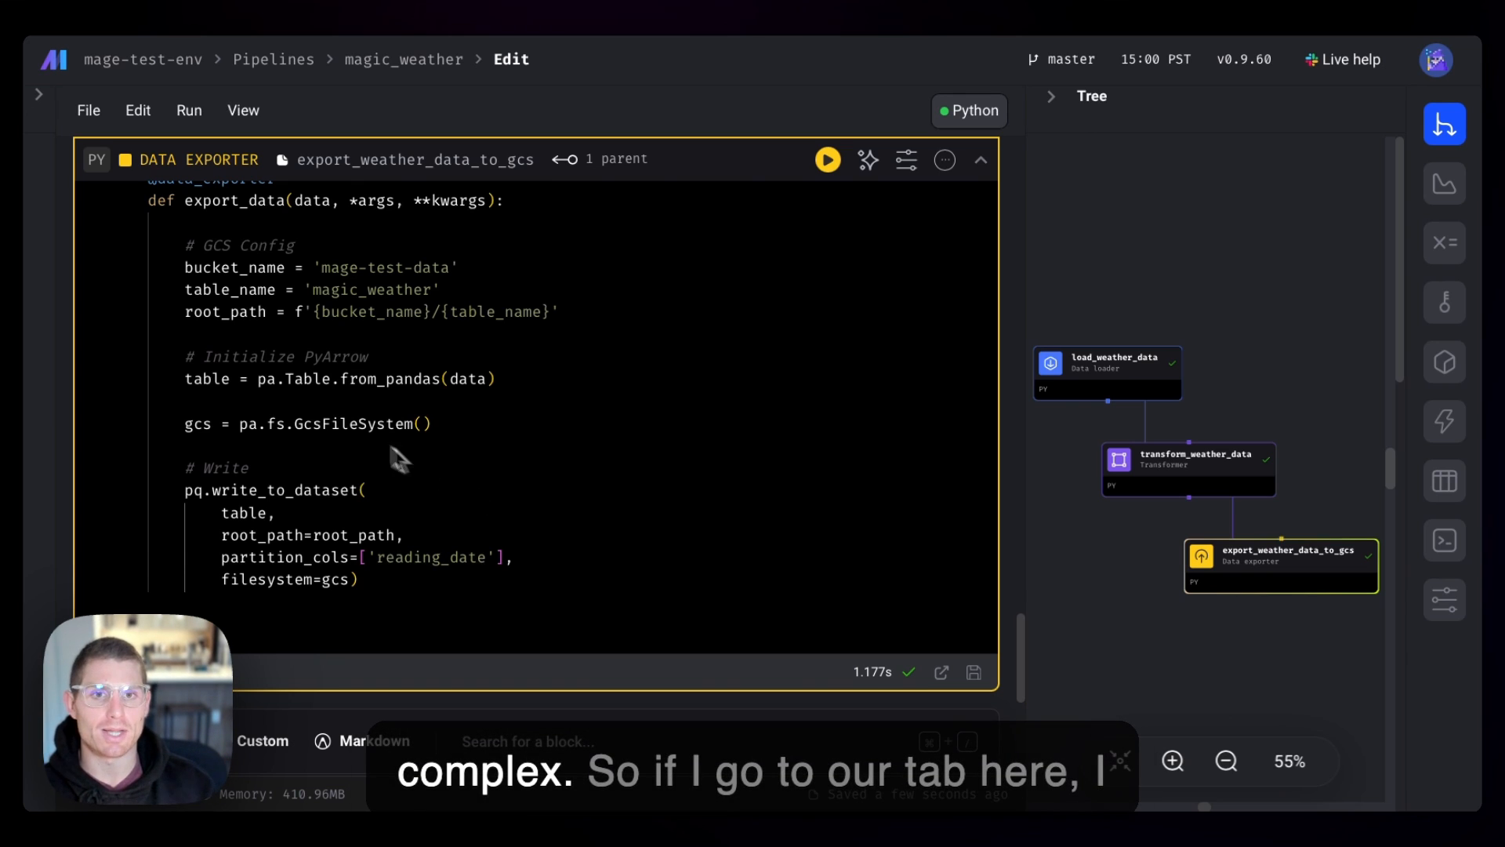
Show the magic_weather backfills list with quaint violet and righteous paladin
left_click(59, 183)
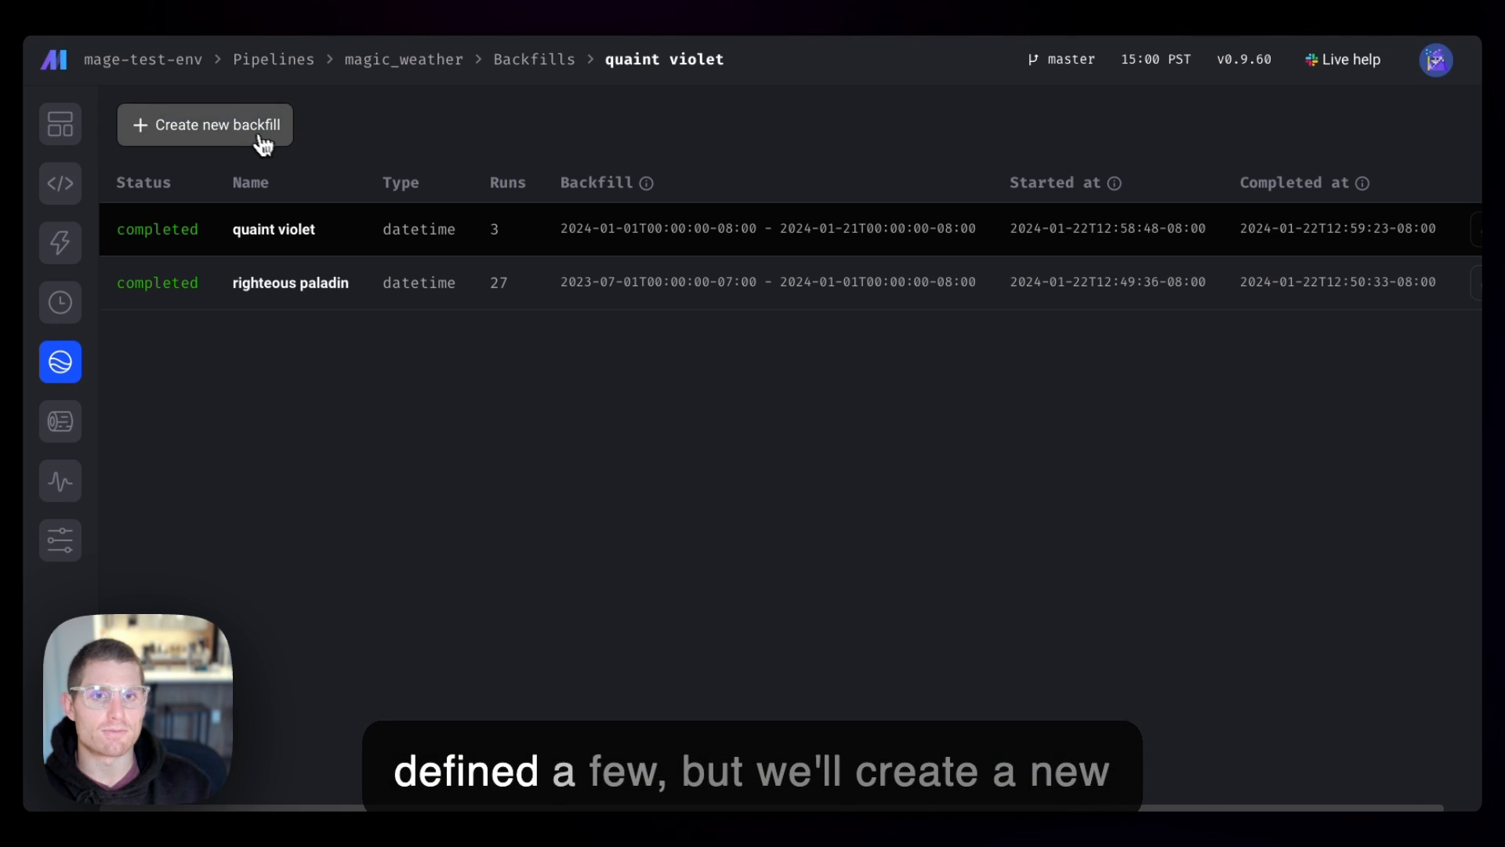
Create a date-and-time backfill from Dec 1, 2023 to Jan 1, 2024
left_click(205, 124)
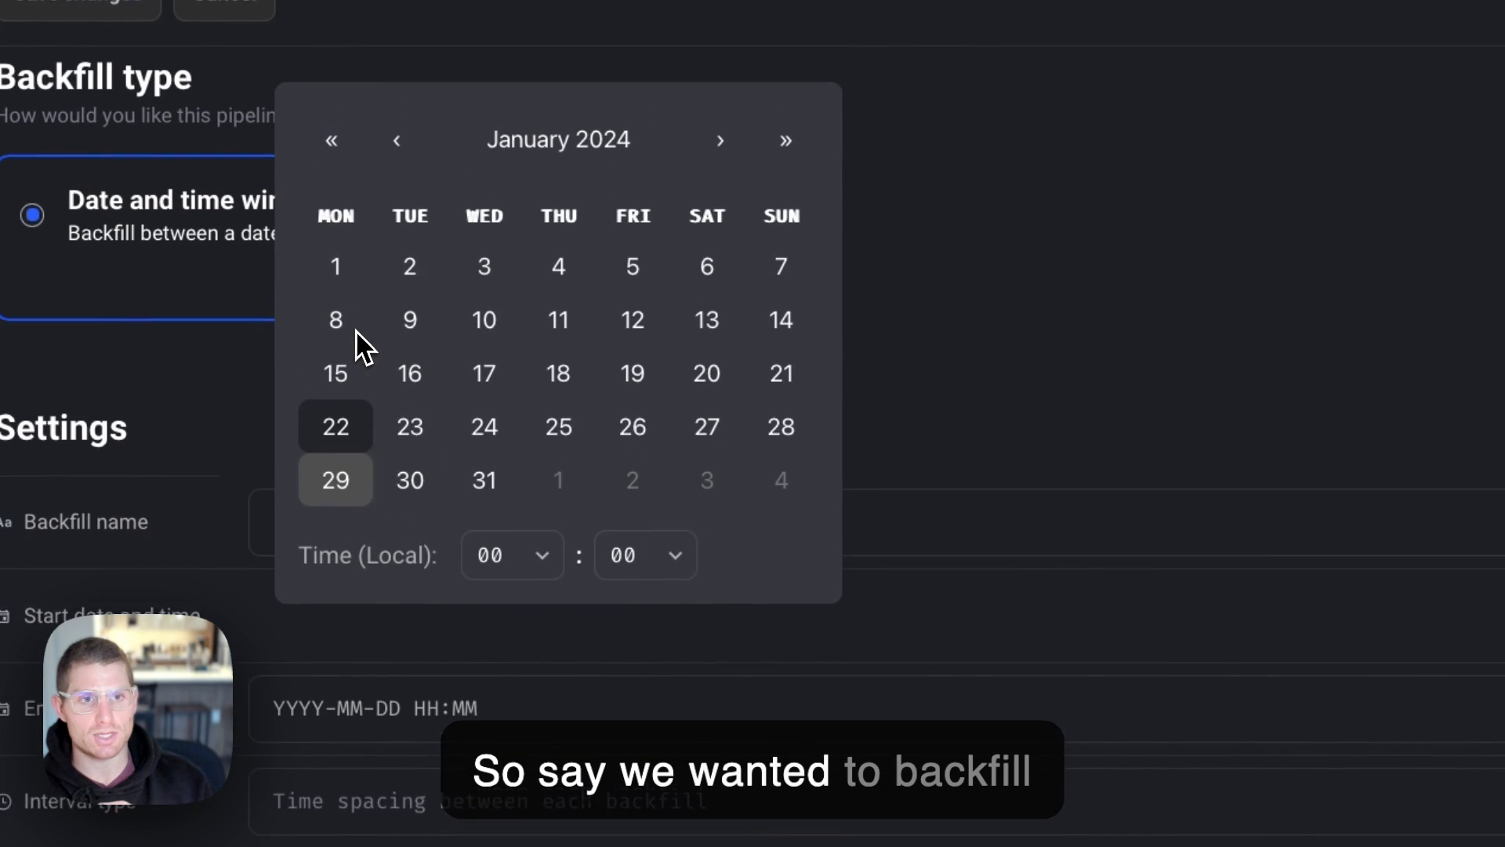
left_click(396, 140)
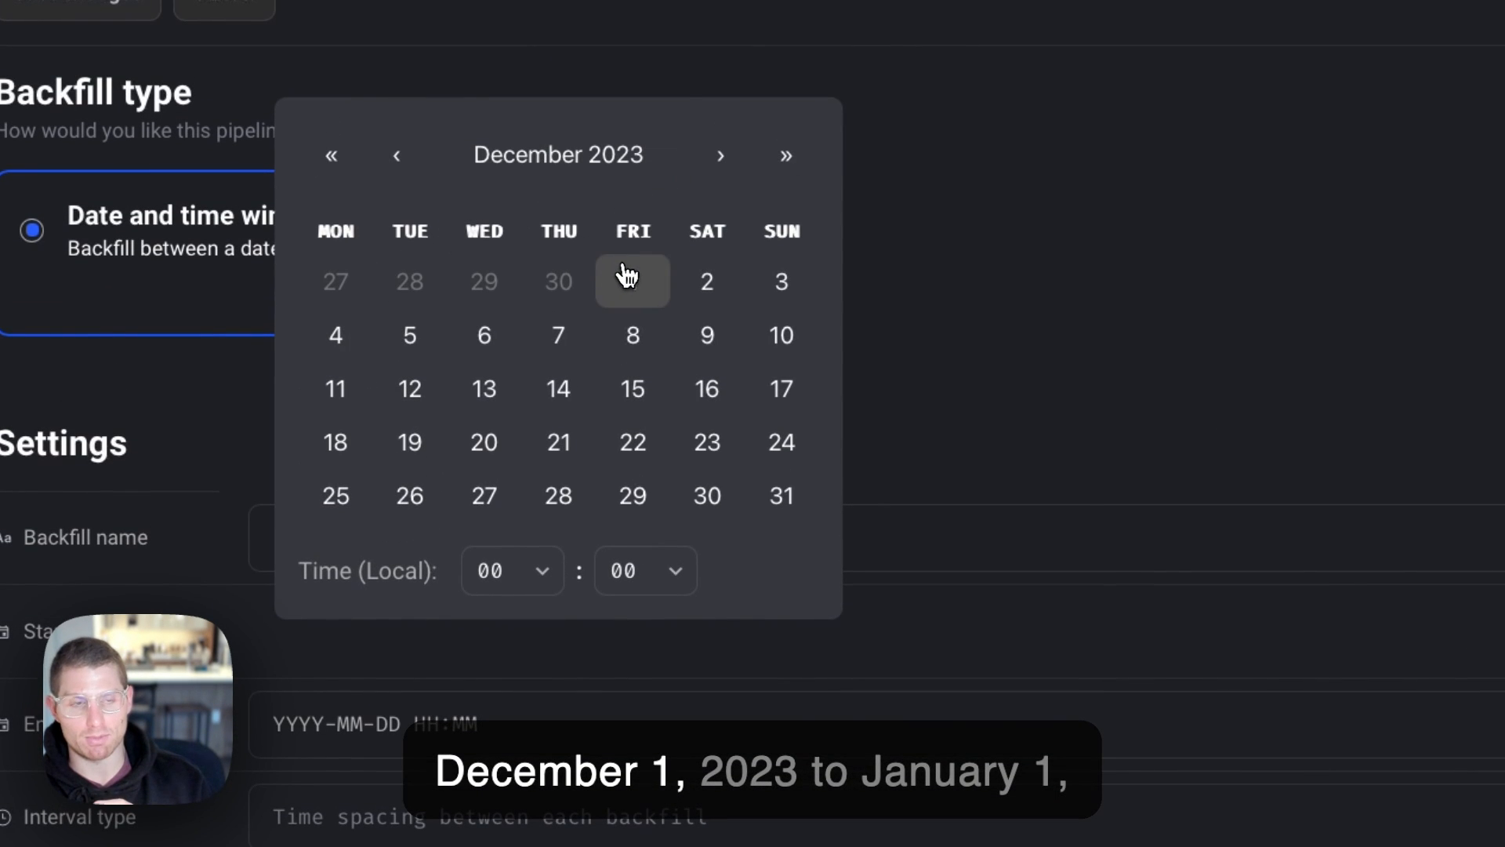
left_click(722, 155)
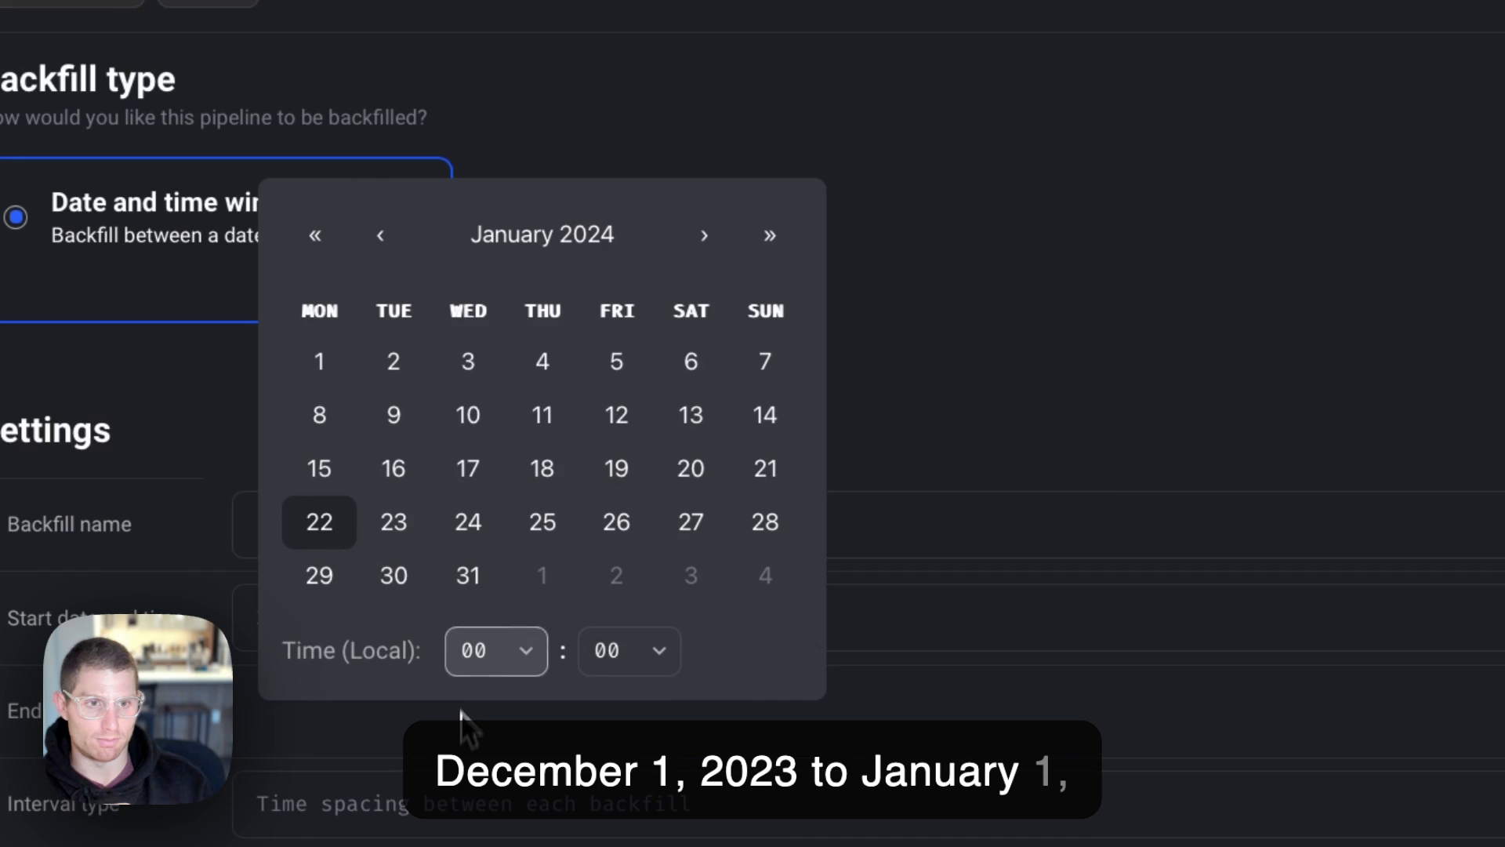
left_click(317, 362)
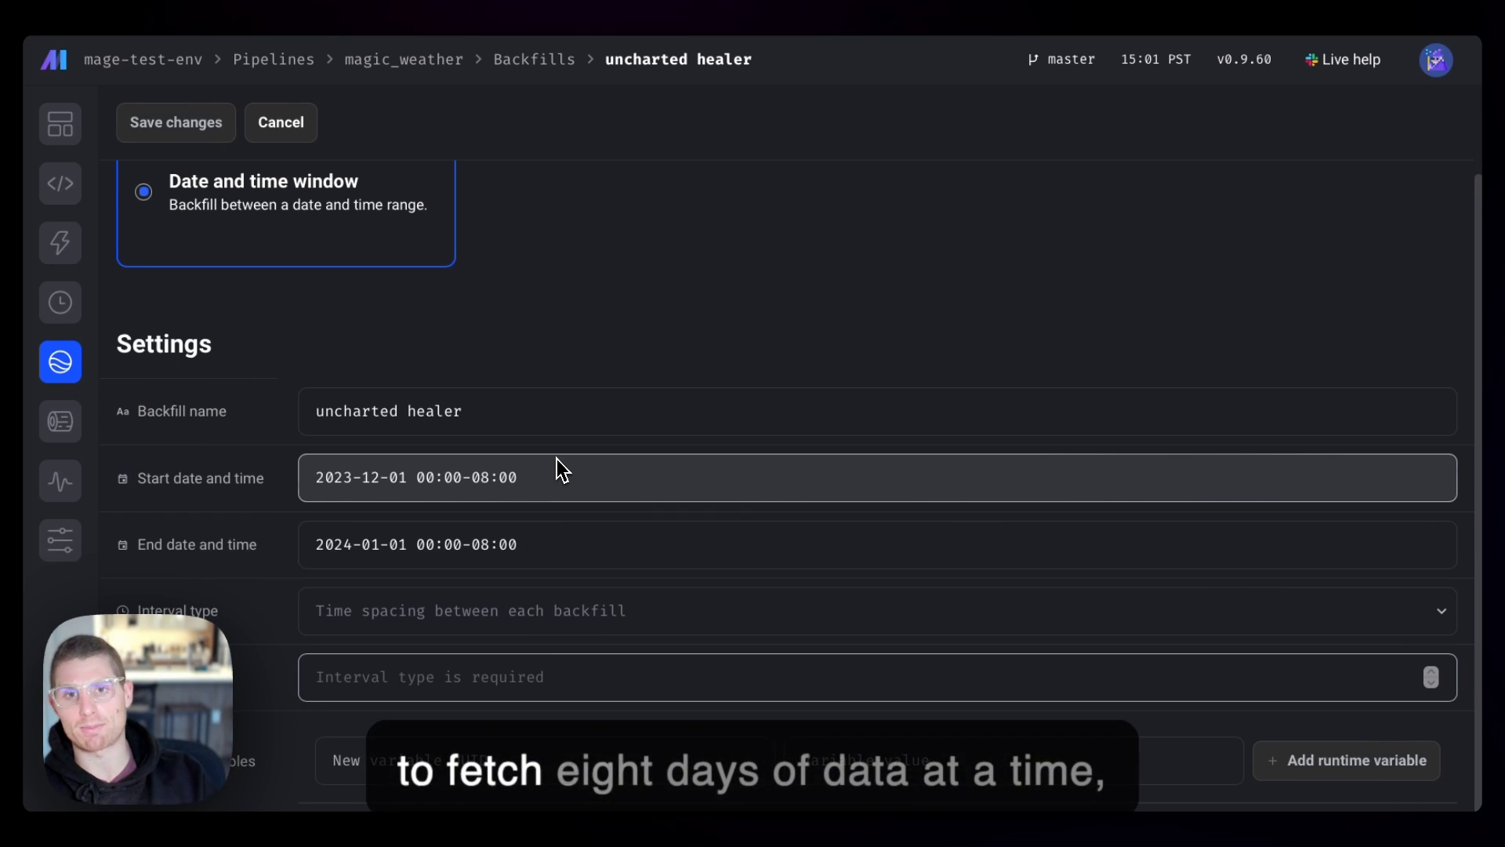
mouse_move(546, 525)
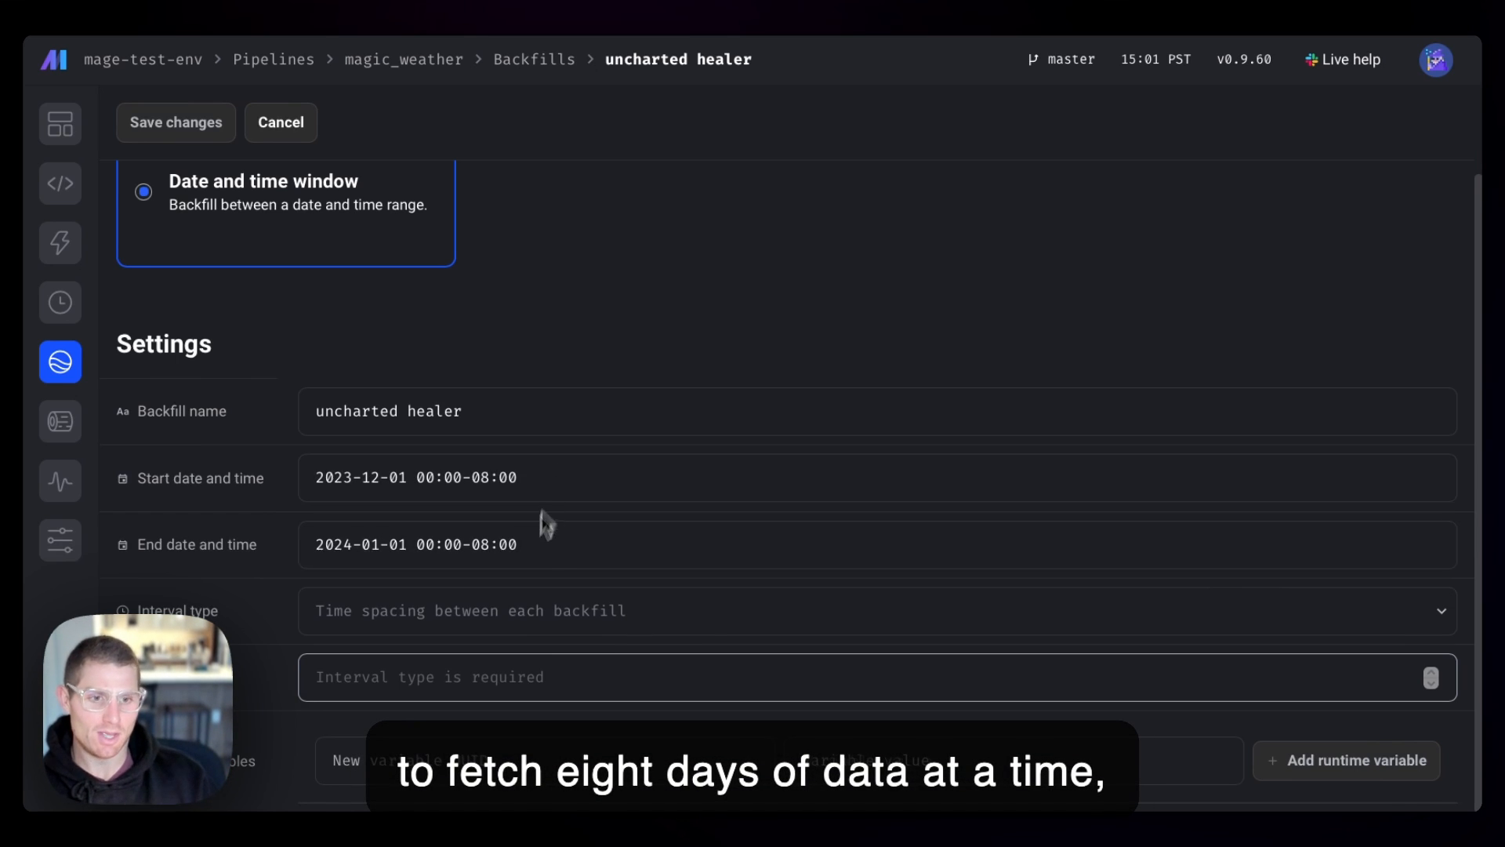
Set the backfill interval type to Week with 1 interval unit
left_click(874, 611)
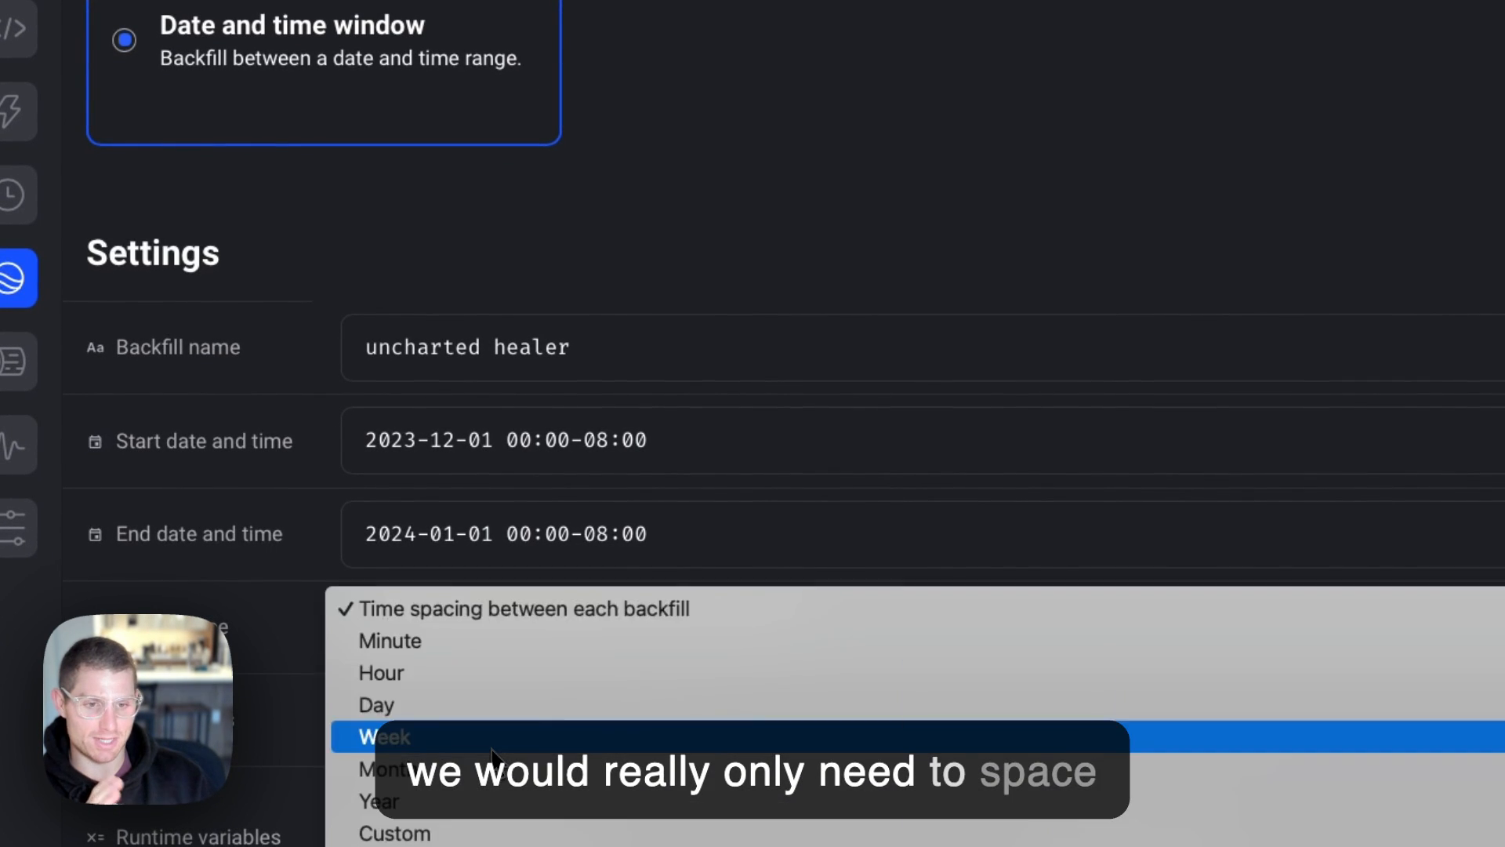
left_click(381, 737)
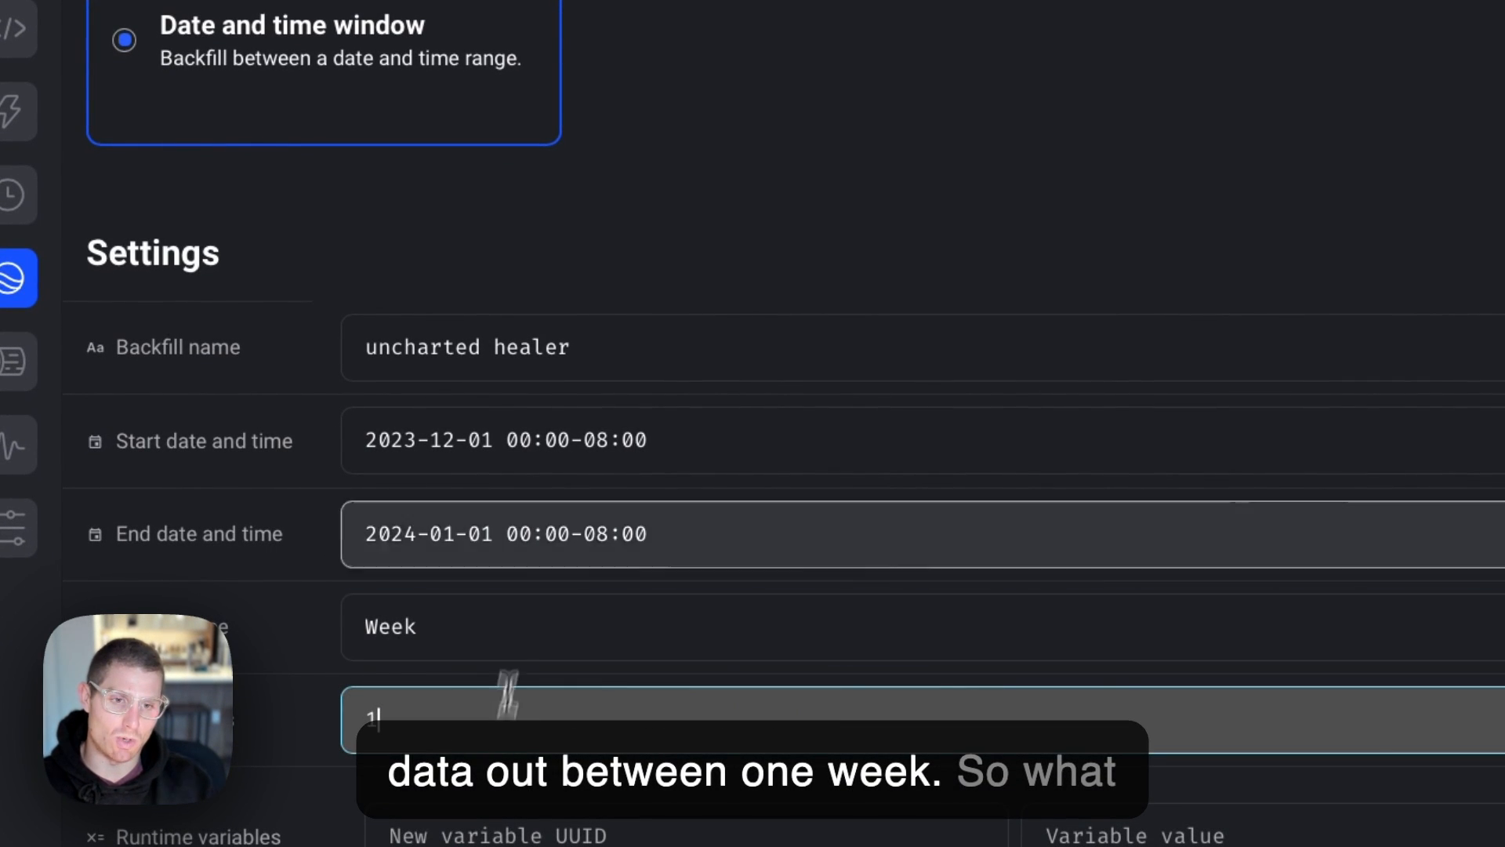
scroll("up", 3)
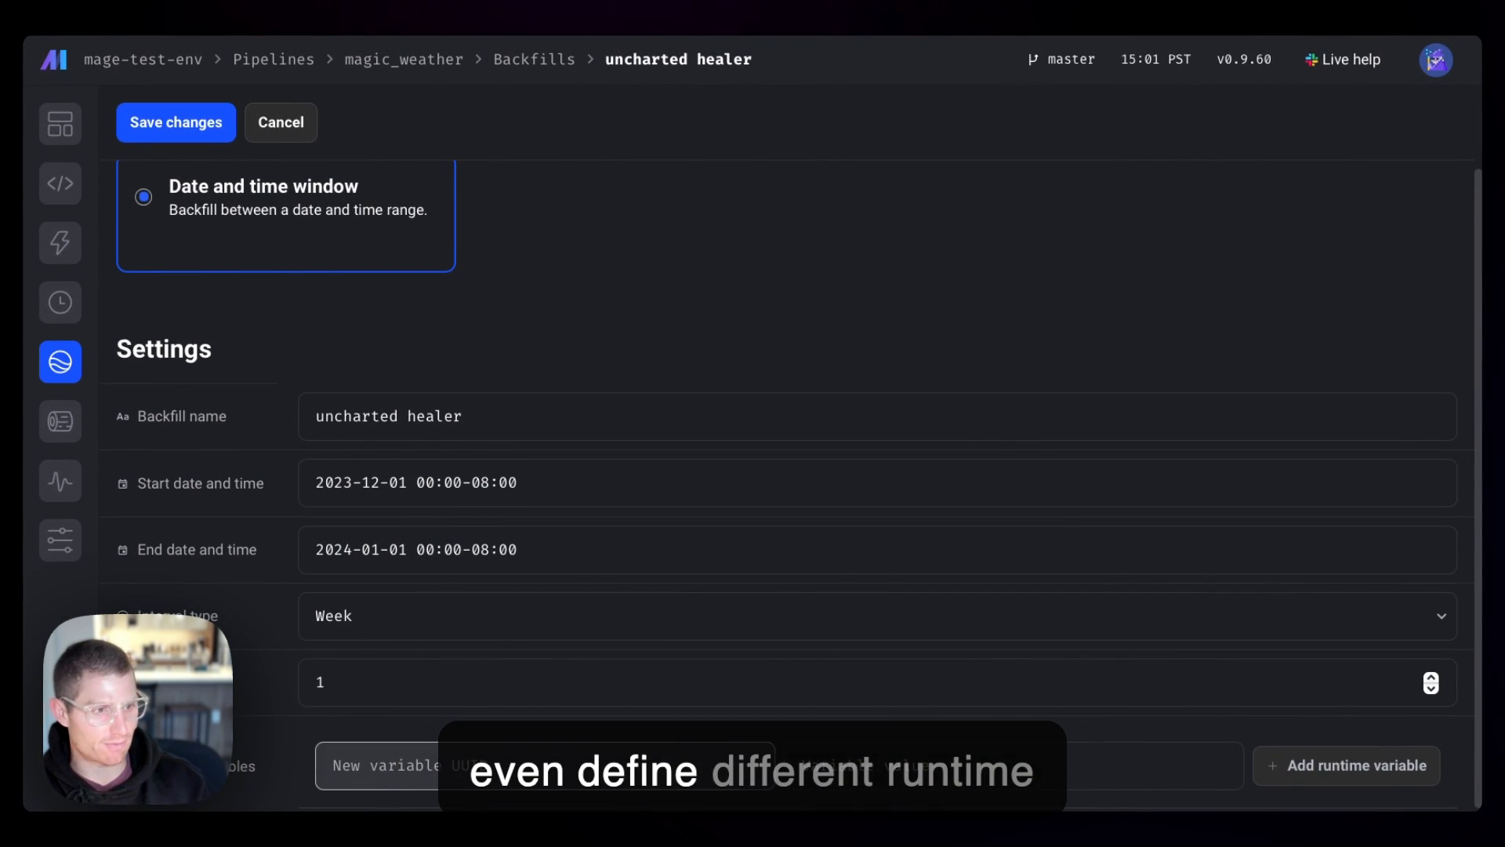
mouse_move(427, 461)
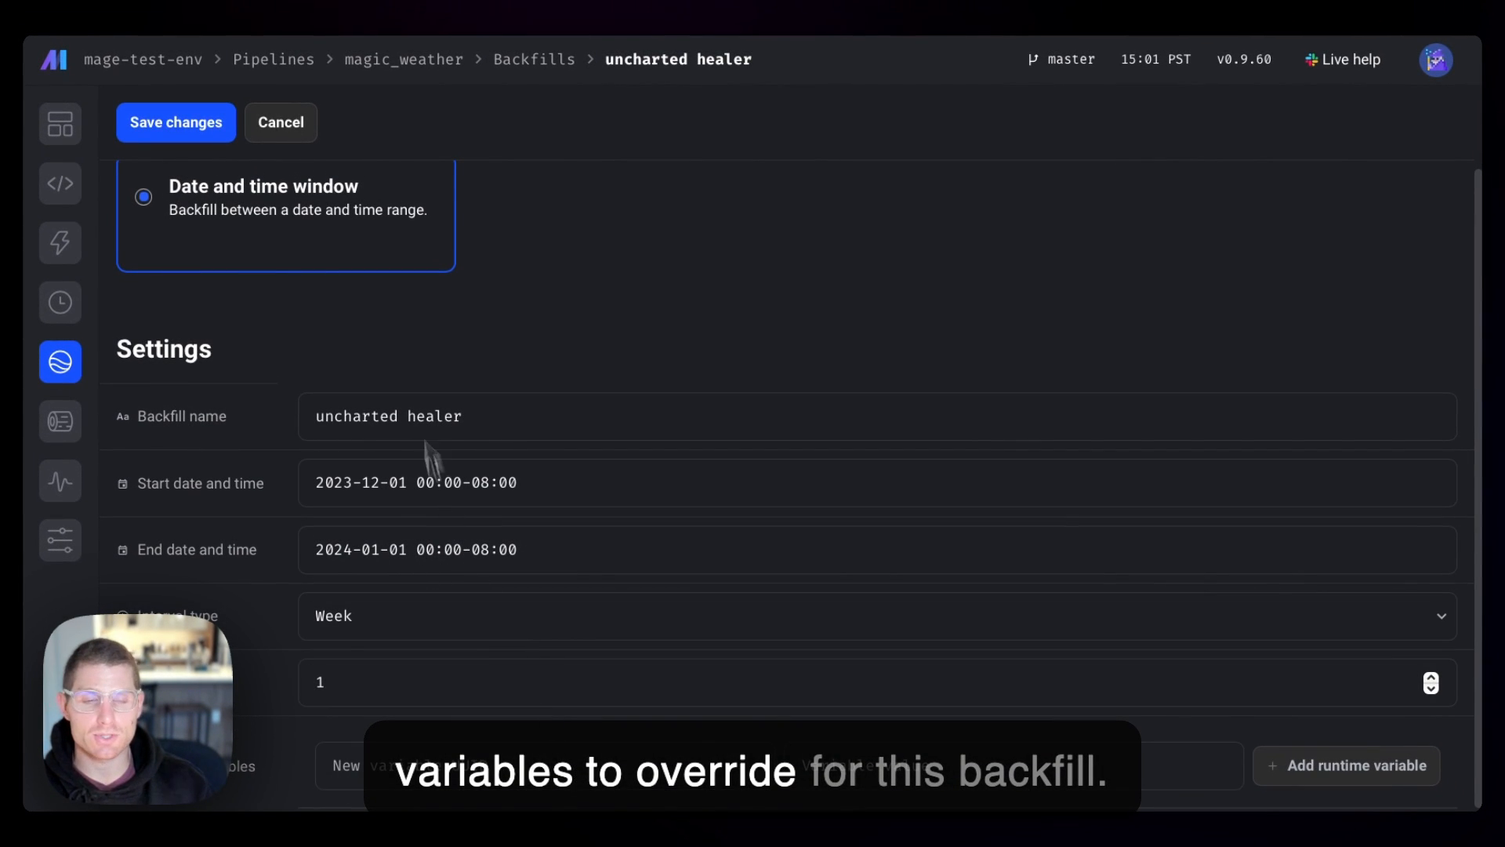
Save uncharted healer, producing five ready weekly runs from 2023-12-01 to 2023-12-29
left_click(175, 122)
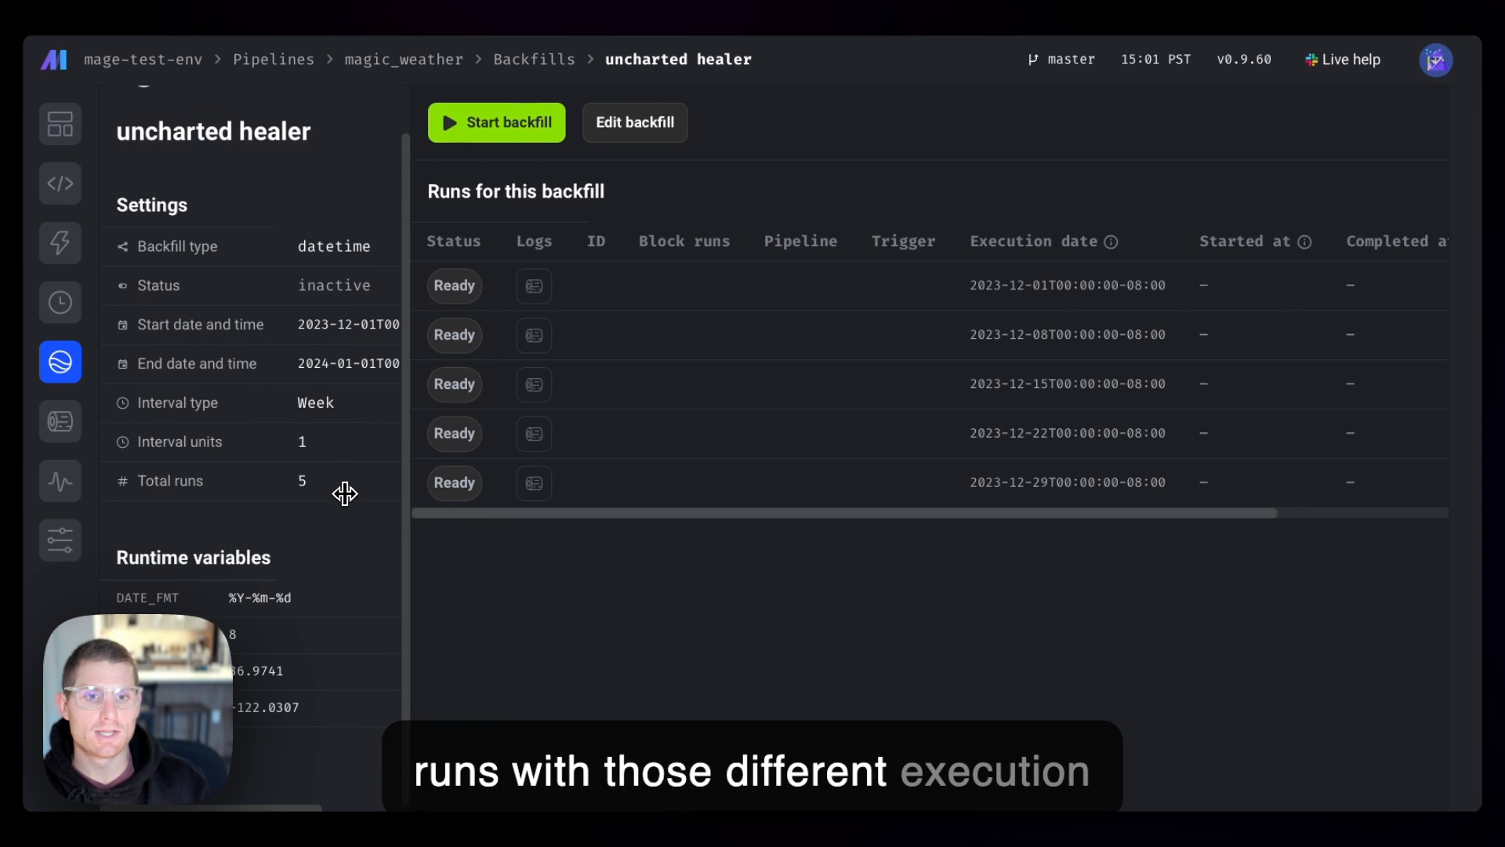
mouse_move(293, 440)
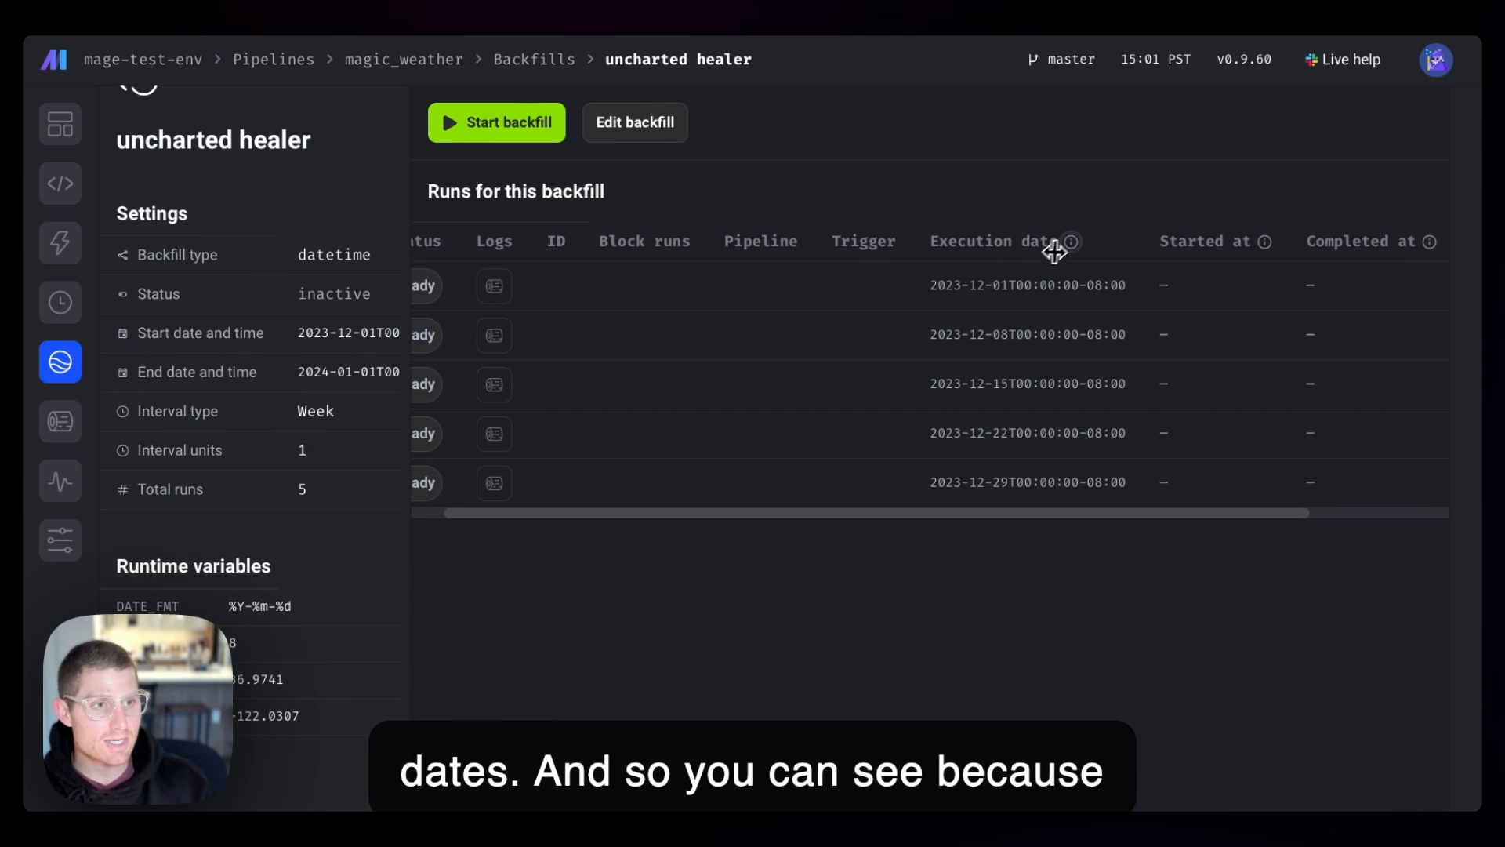
mouse_move(971, 287)
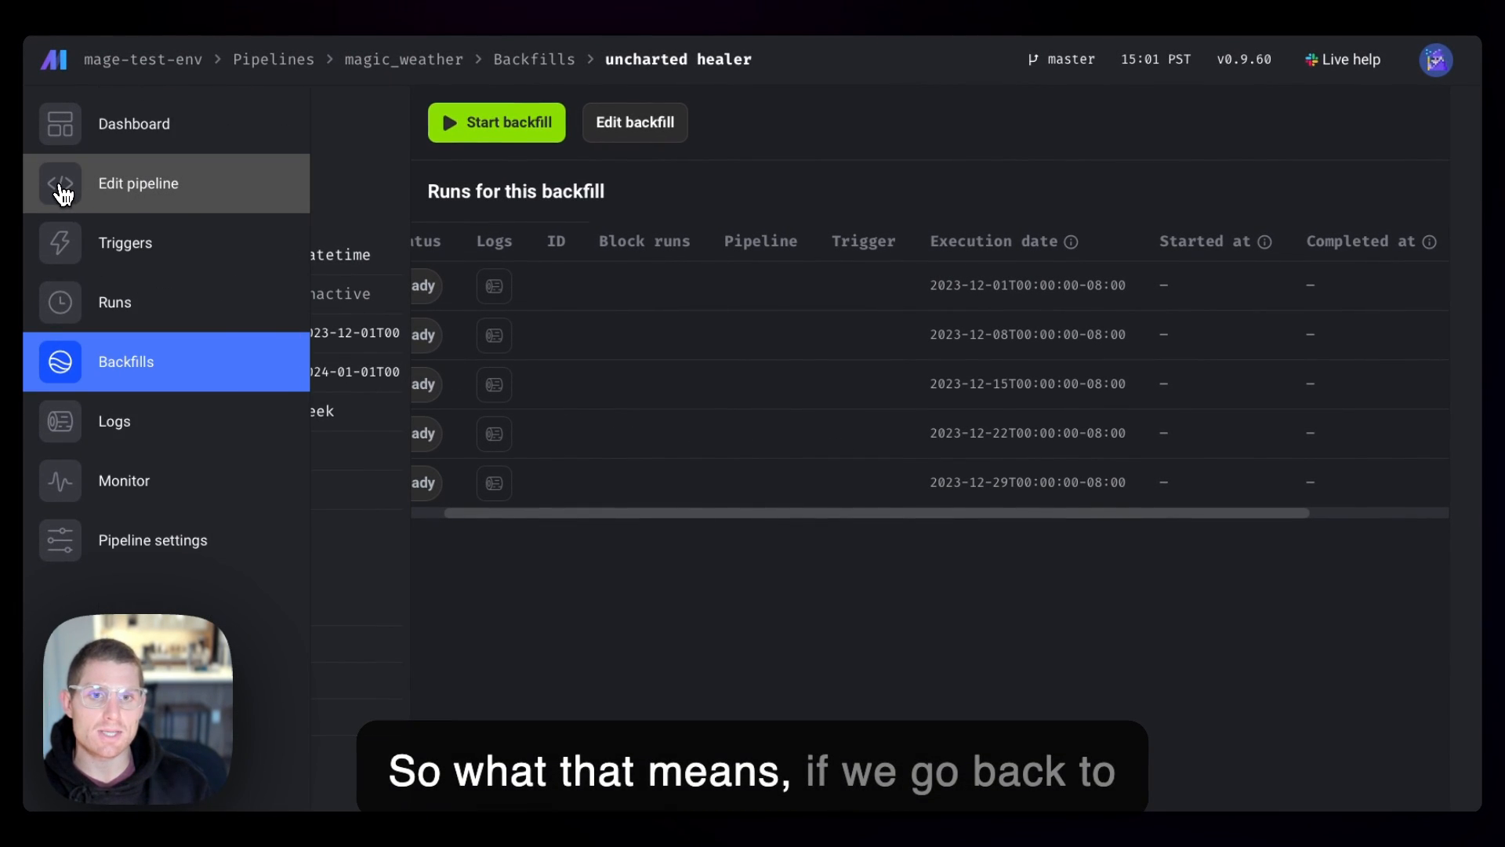
Reopen the pipeline editor and scroll the loader to its DATE_RANGE and params lines
left_click(138, 184)
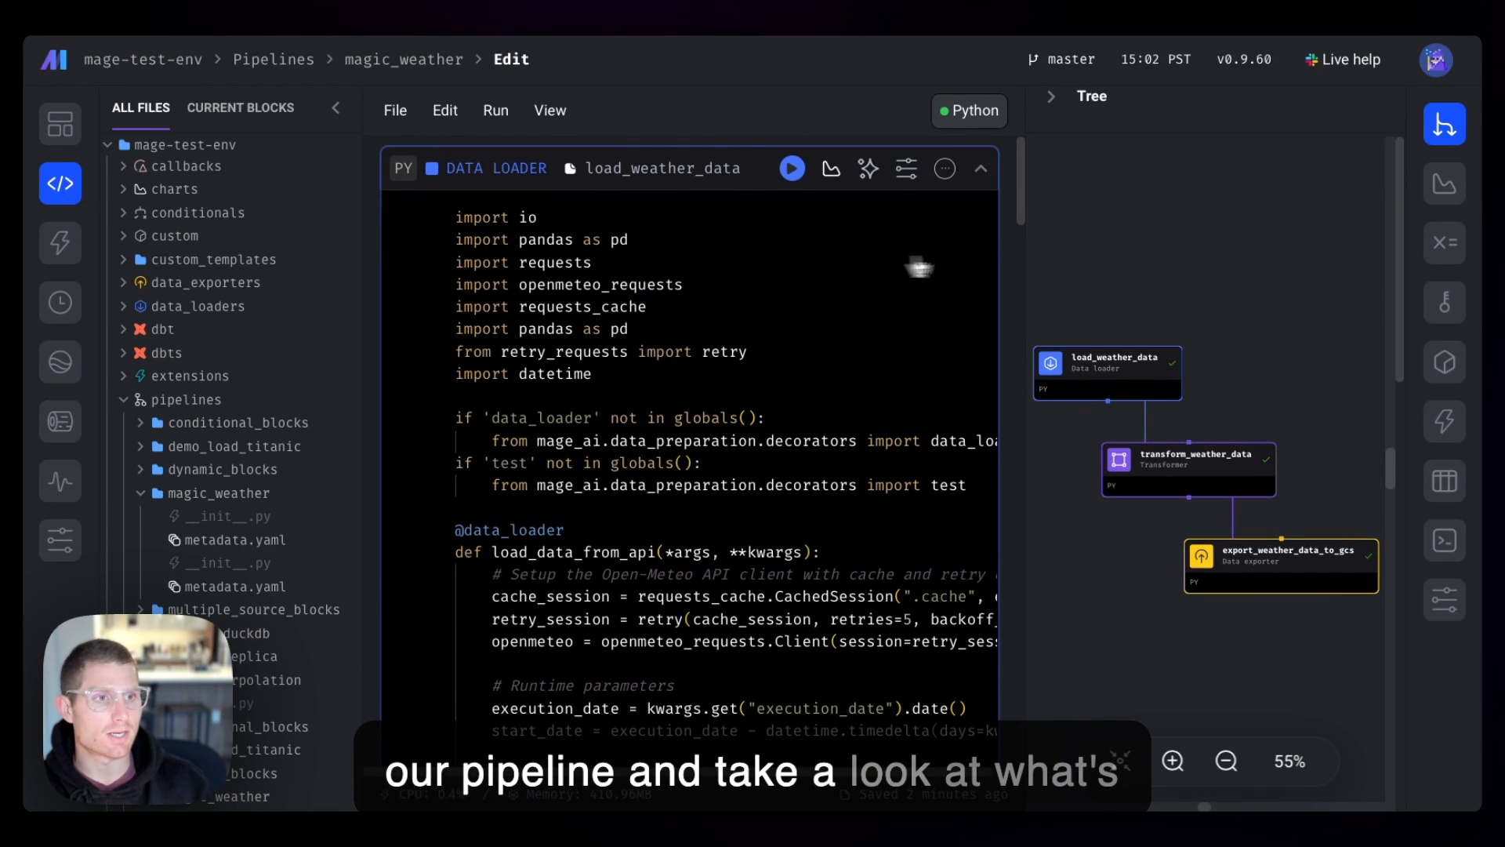
scroll("down", 3)
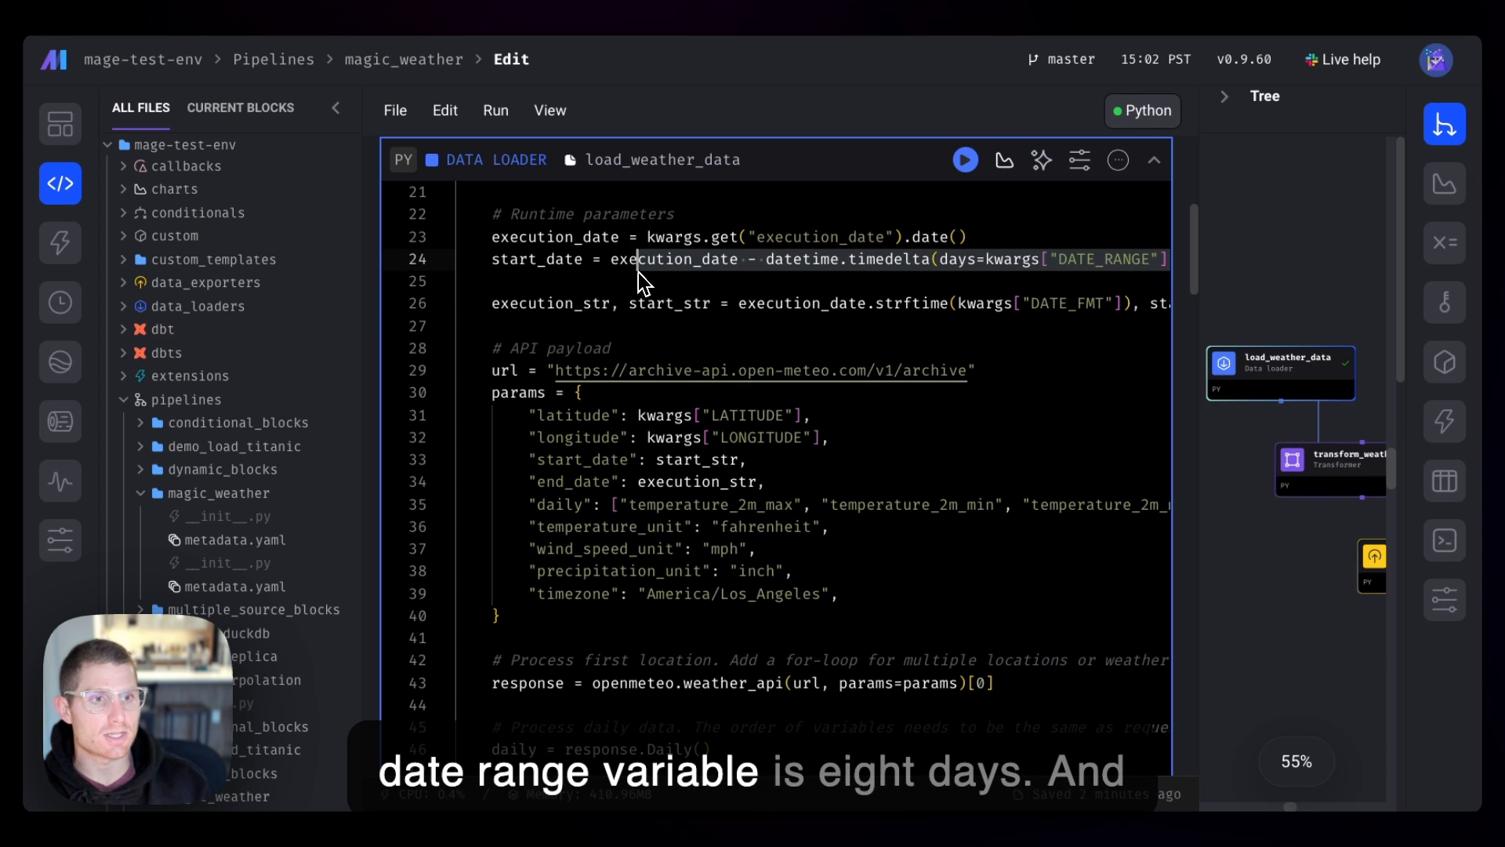
scroll("down", 3)
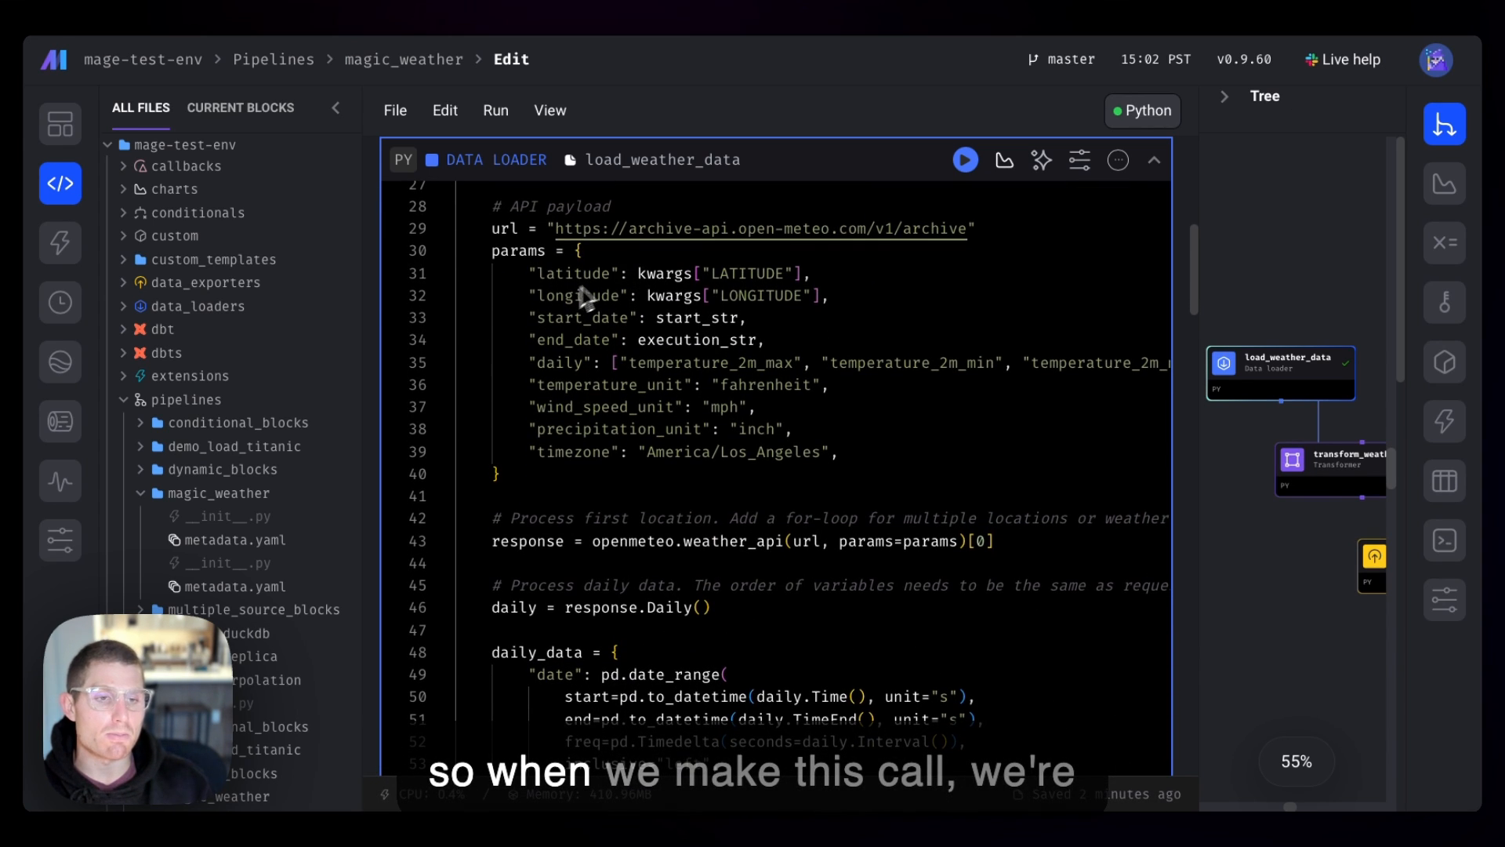